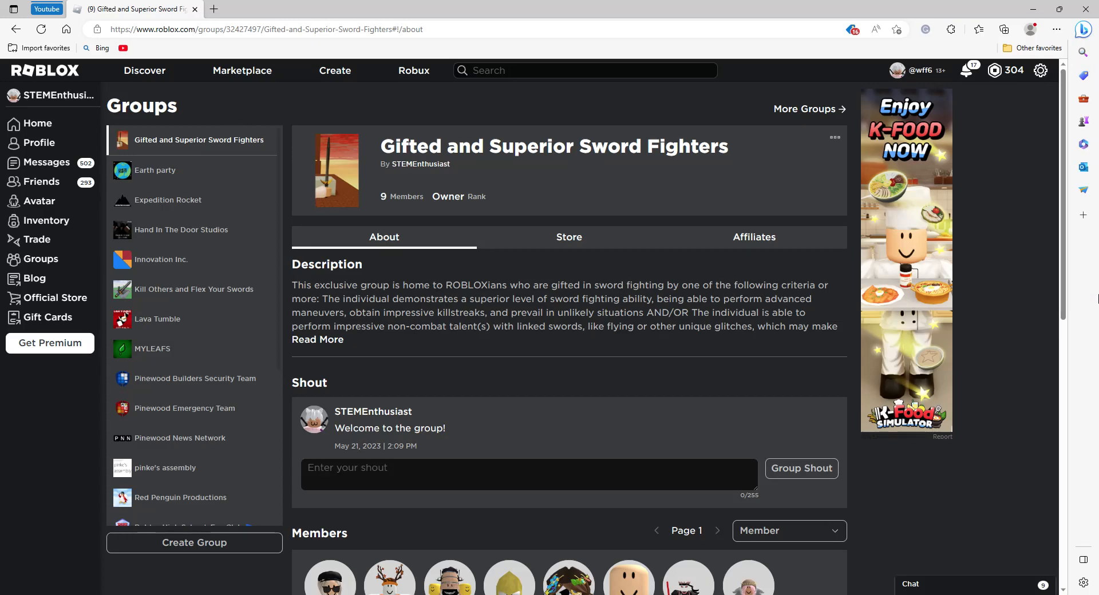
scroll("down", 3)
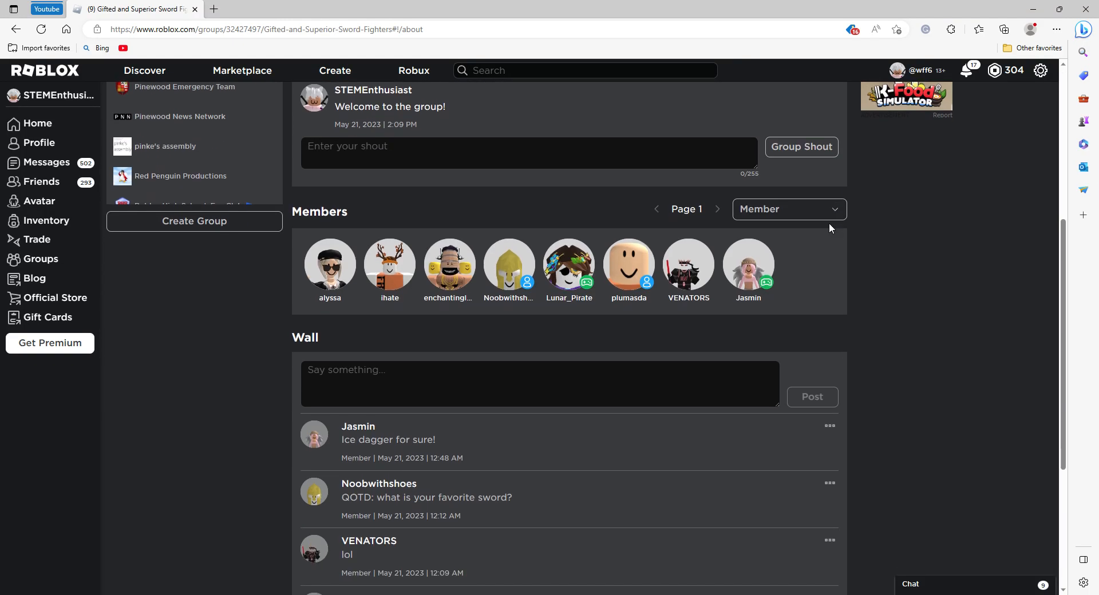
scroll("up", 3)
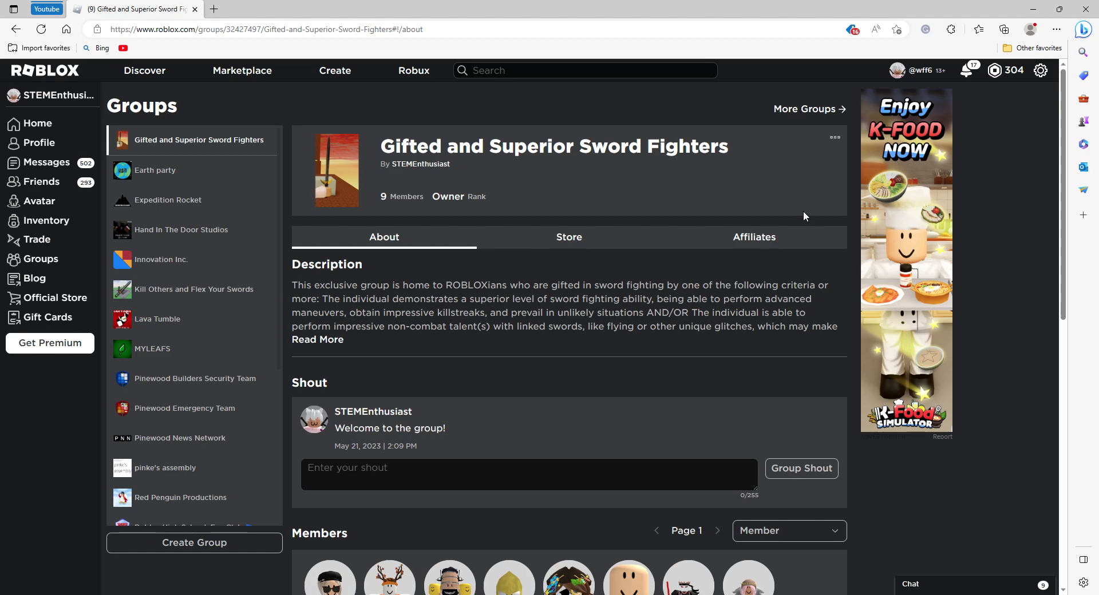
double_click(410, 146)
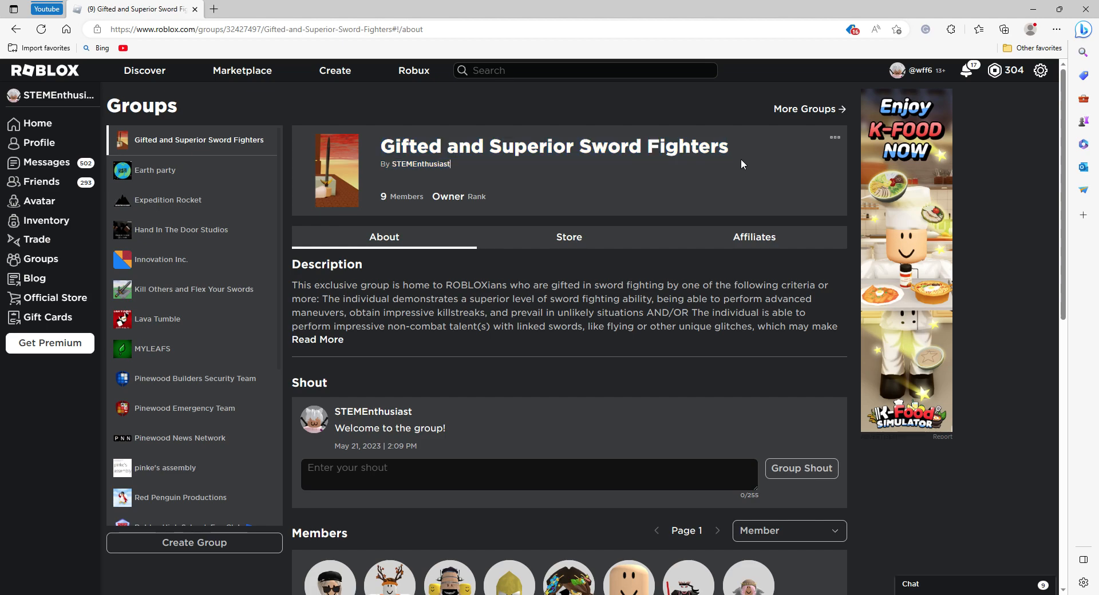
mouse_move(715, 139)
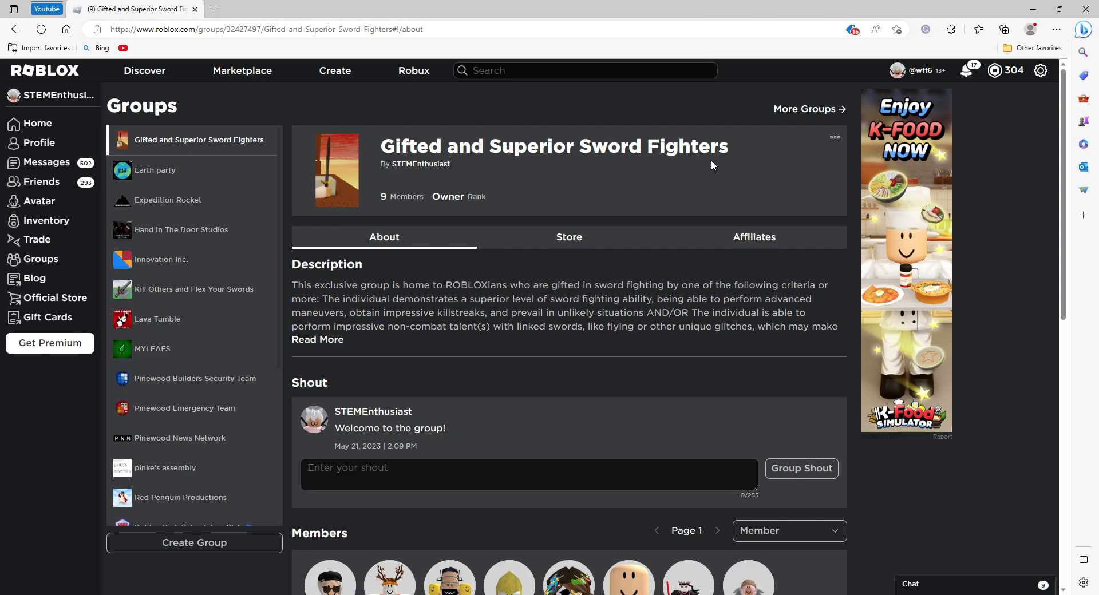
mouse_move(742, 173)
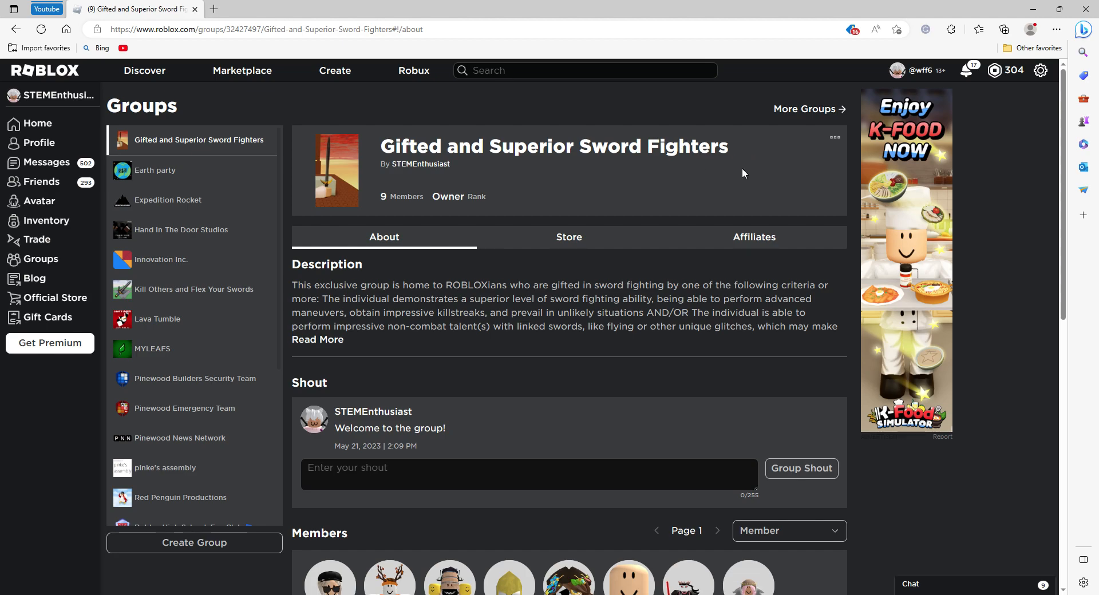
mouse_move(755, 161)
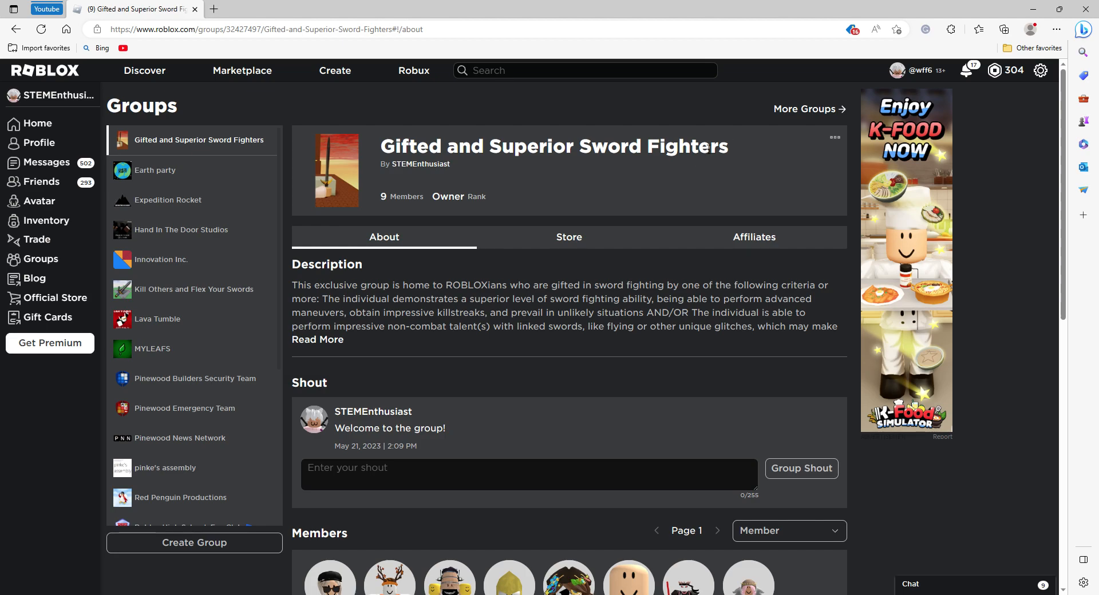
mouse_move(674, 171)
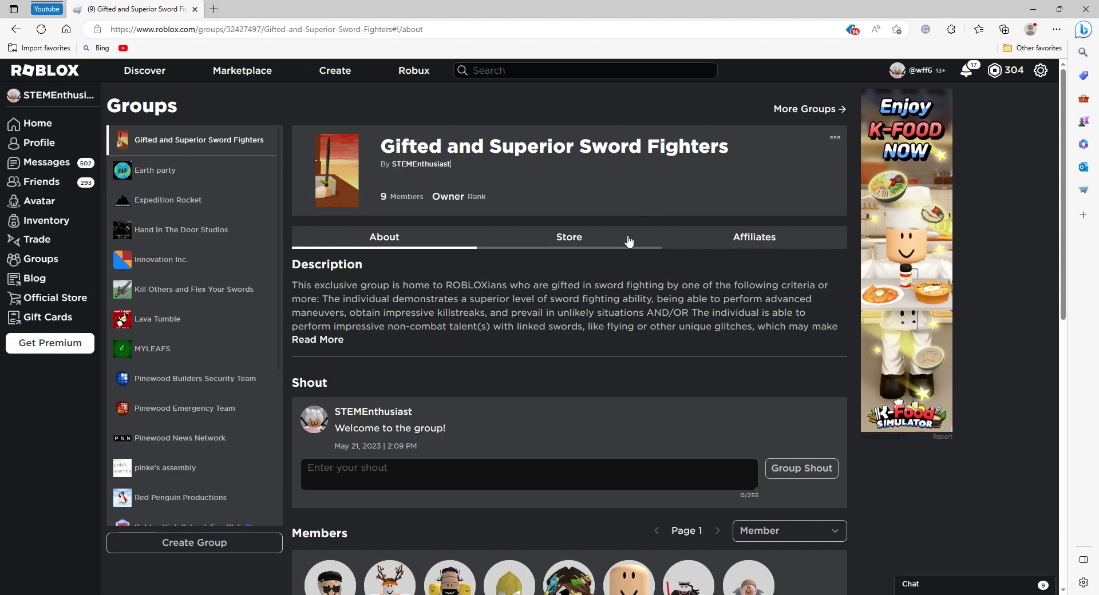
mouse_move(618, 221)
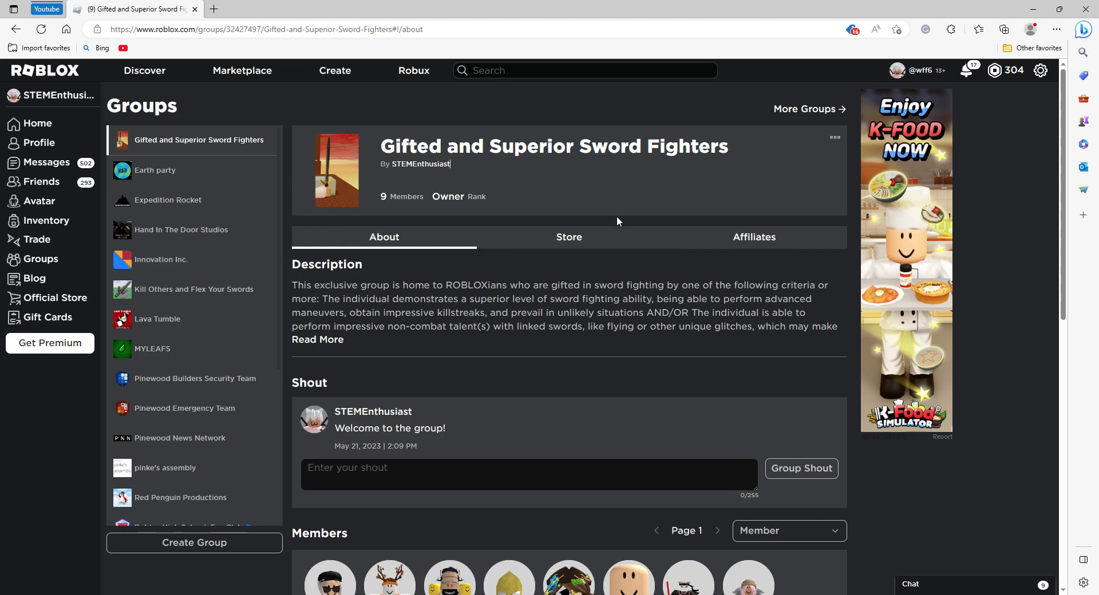
mouse_move(471, 206)
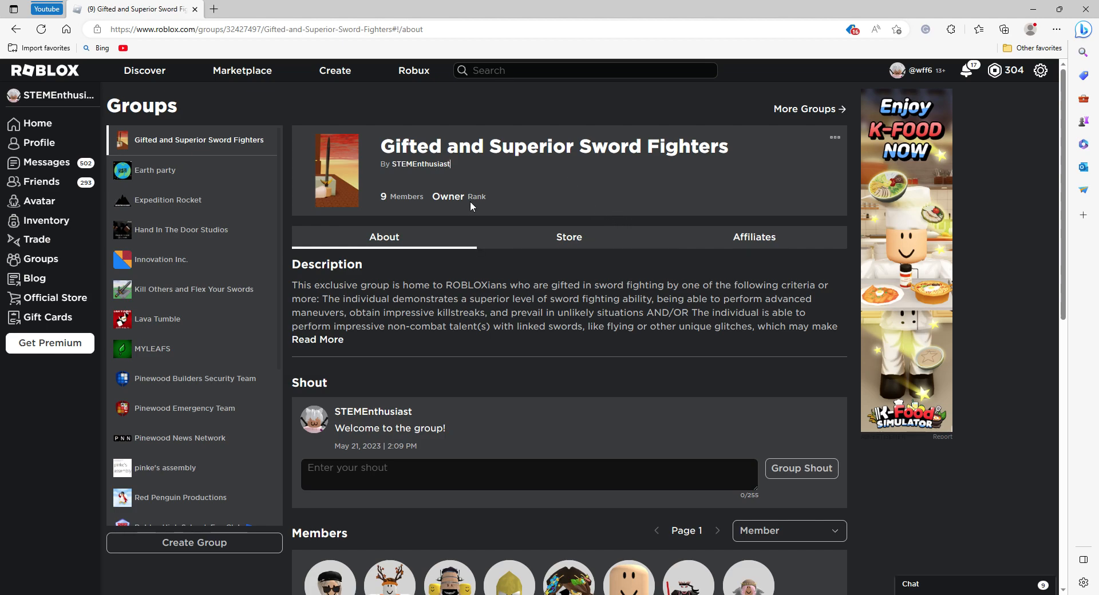
mouse_move(529, 216)
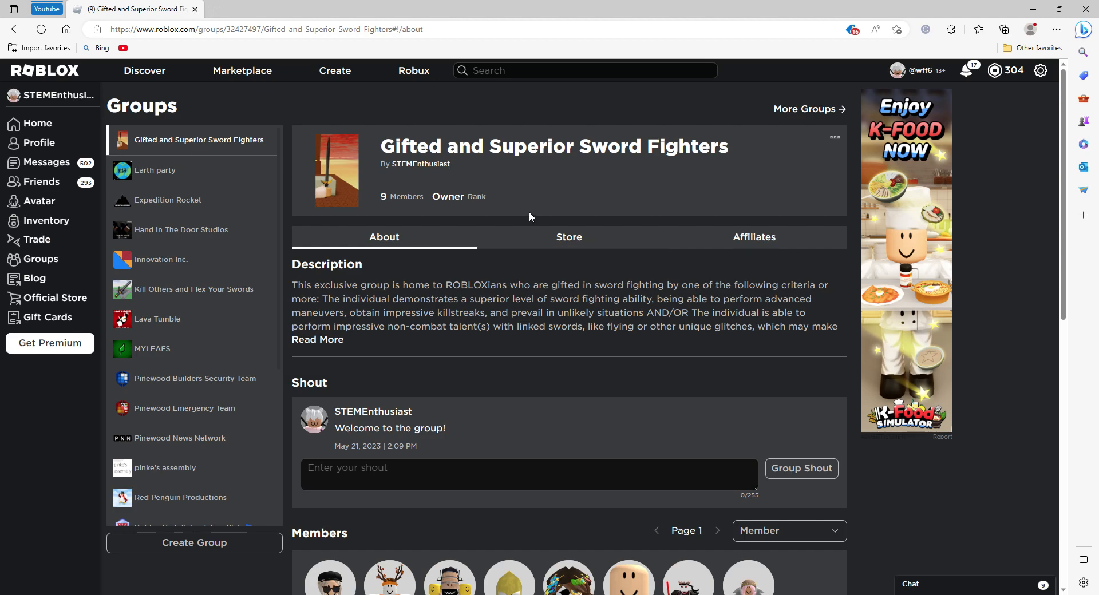
mouse_move(480, 172)
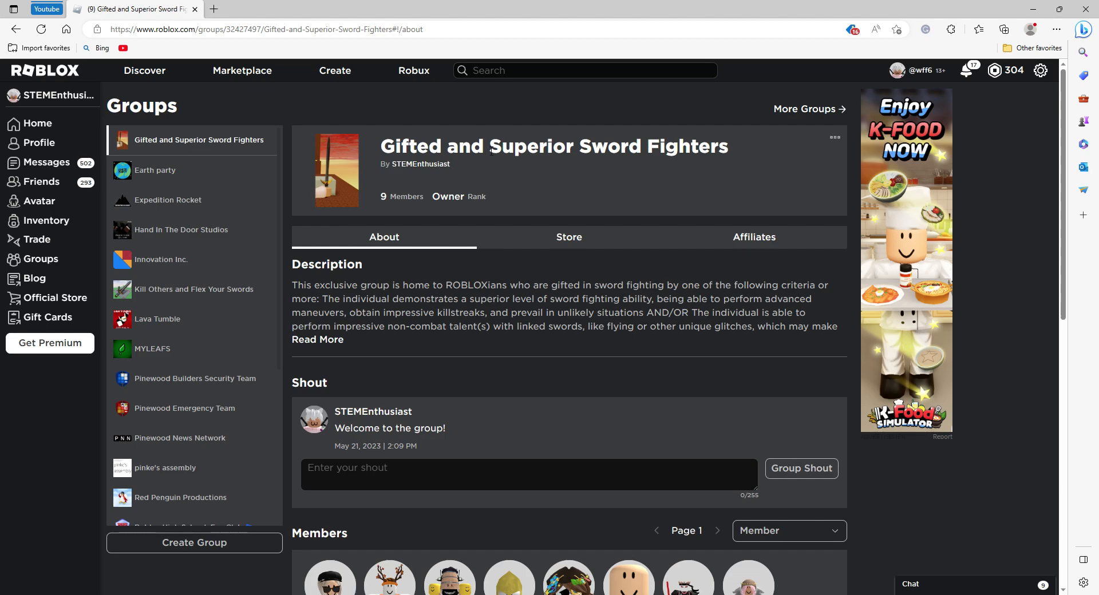
left_click(316, 340)
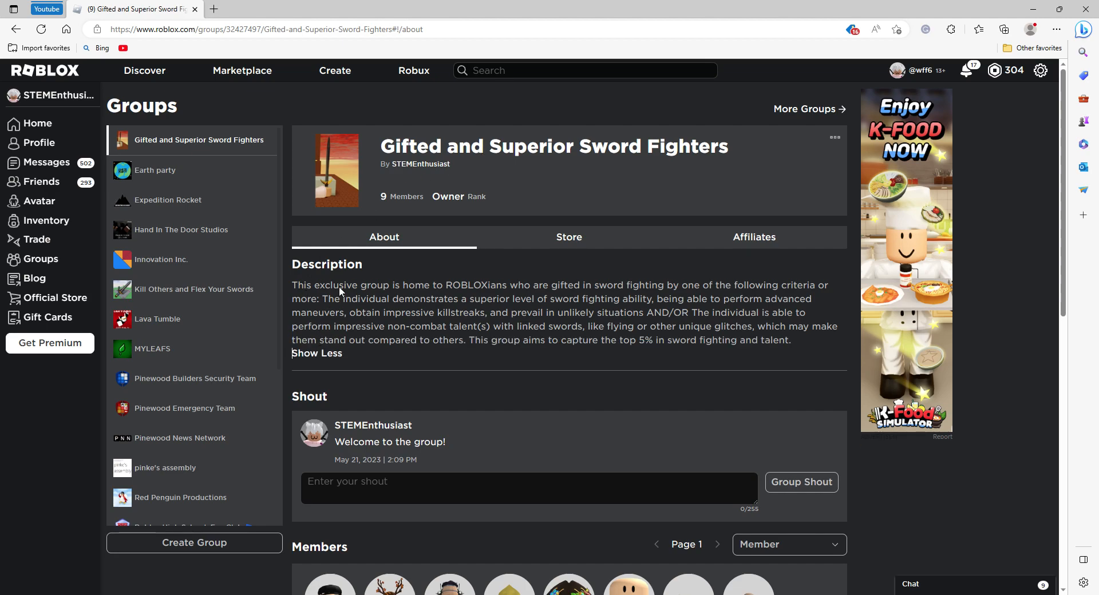
mouse_move(332, 278)
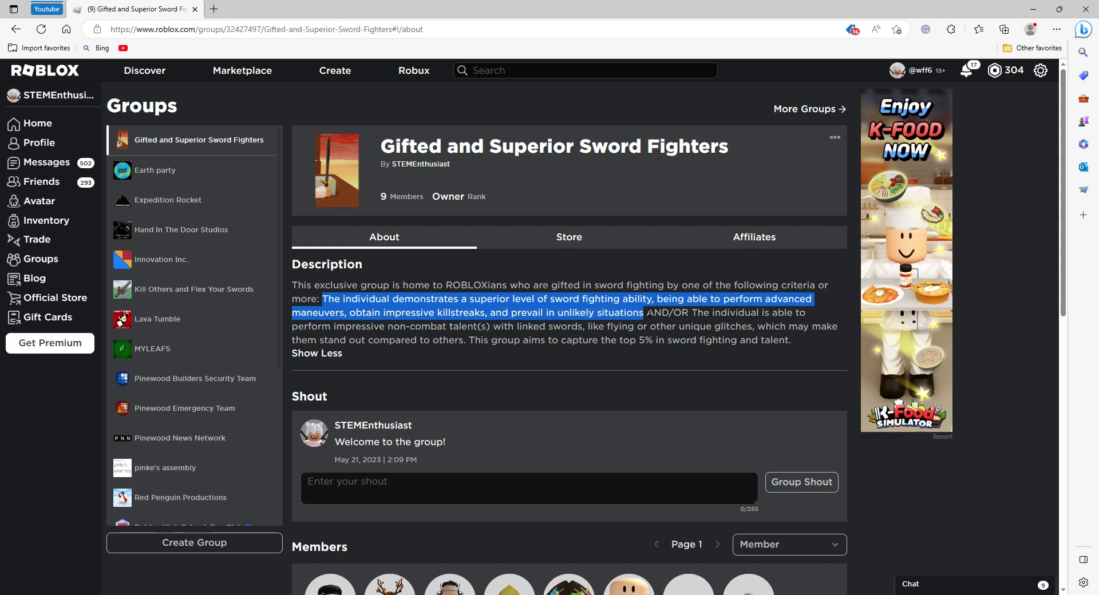
left_click(588, 265)
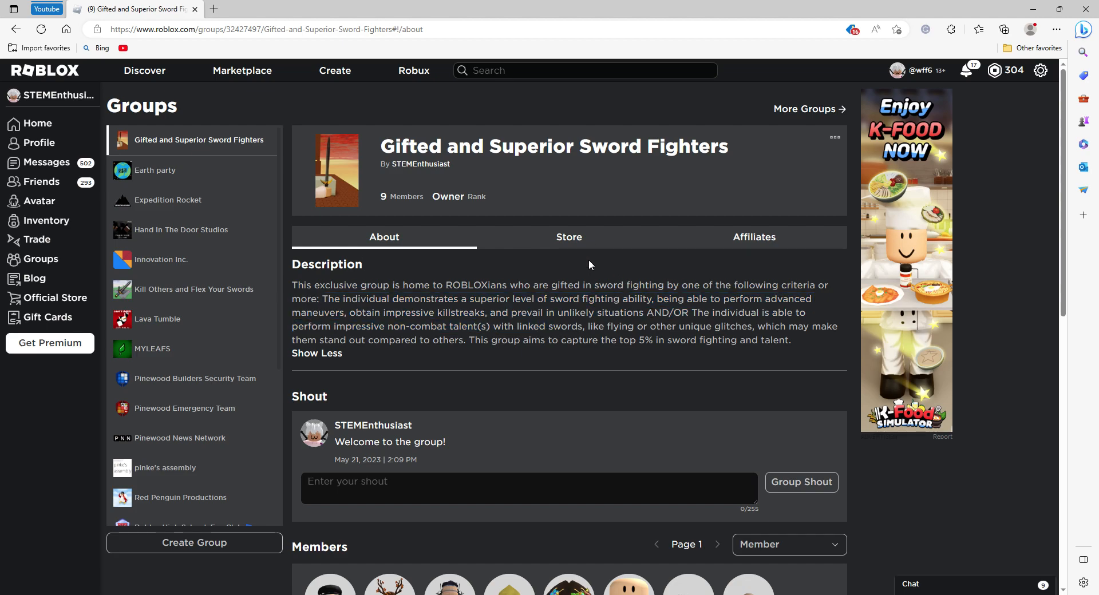
mouse_move(754, 237)
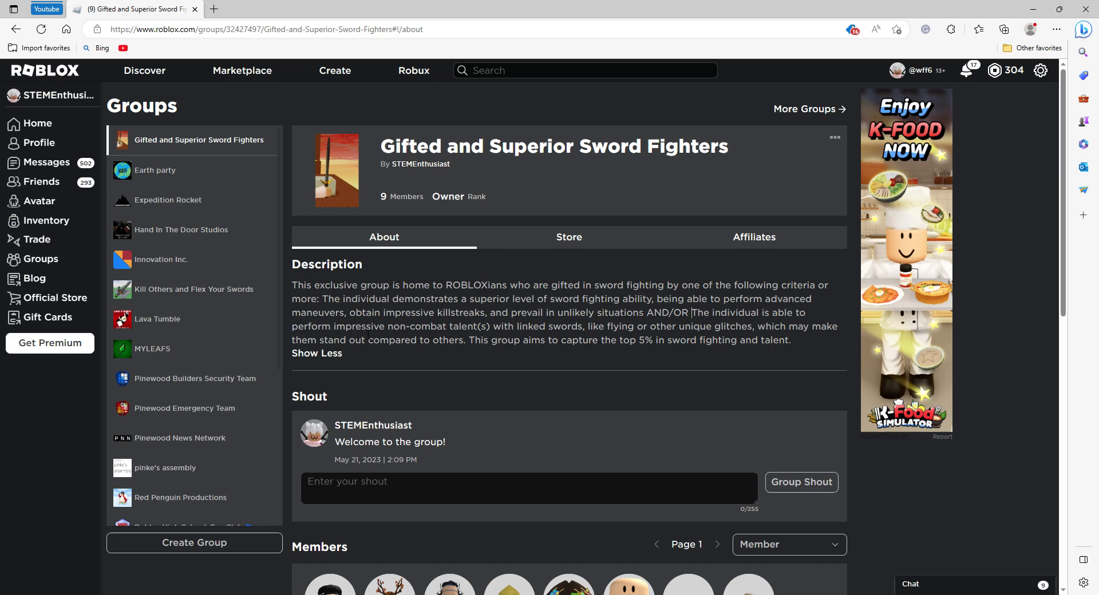
mouse_move(484, 337)
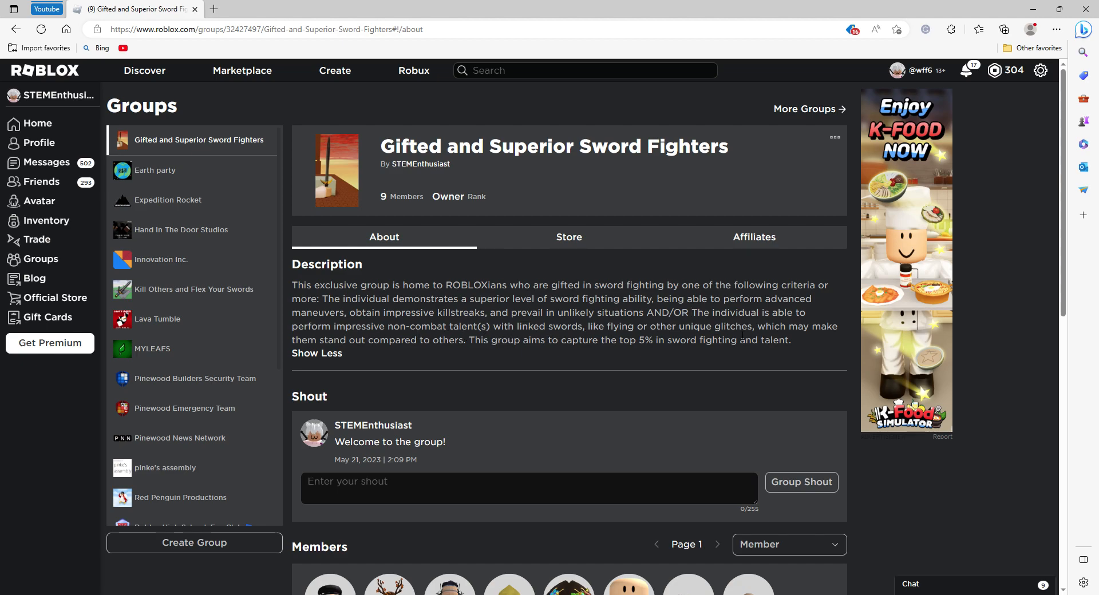
mouse_move(809, 320)
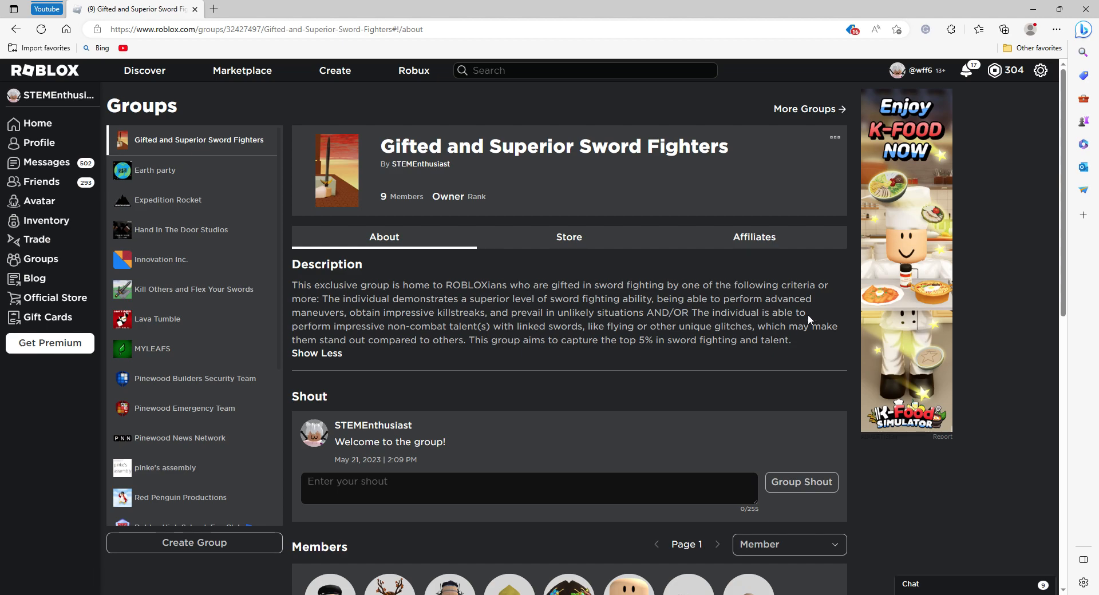
mouse_move(460, 349)
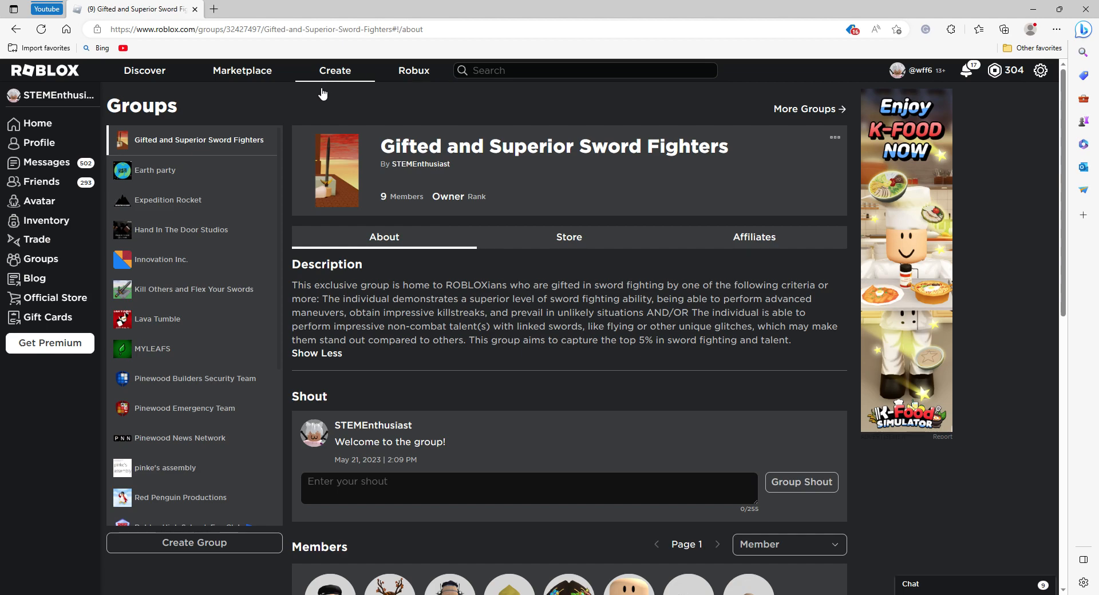
mouse_move(280, 144)
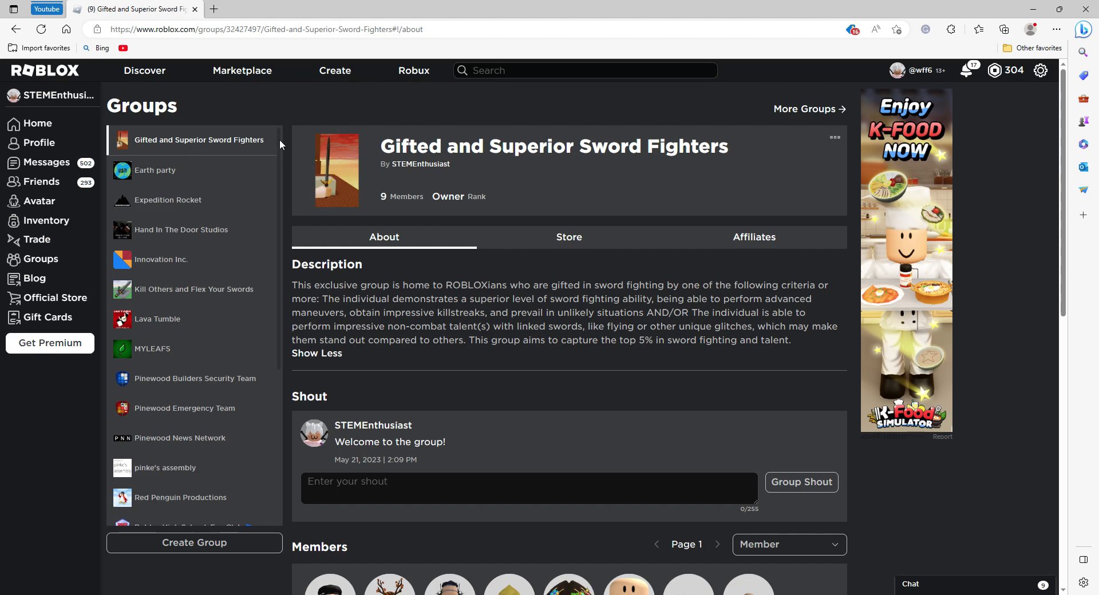
mouse_move(357, 190)
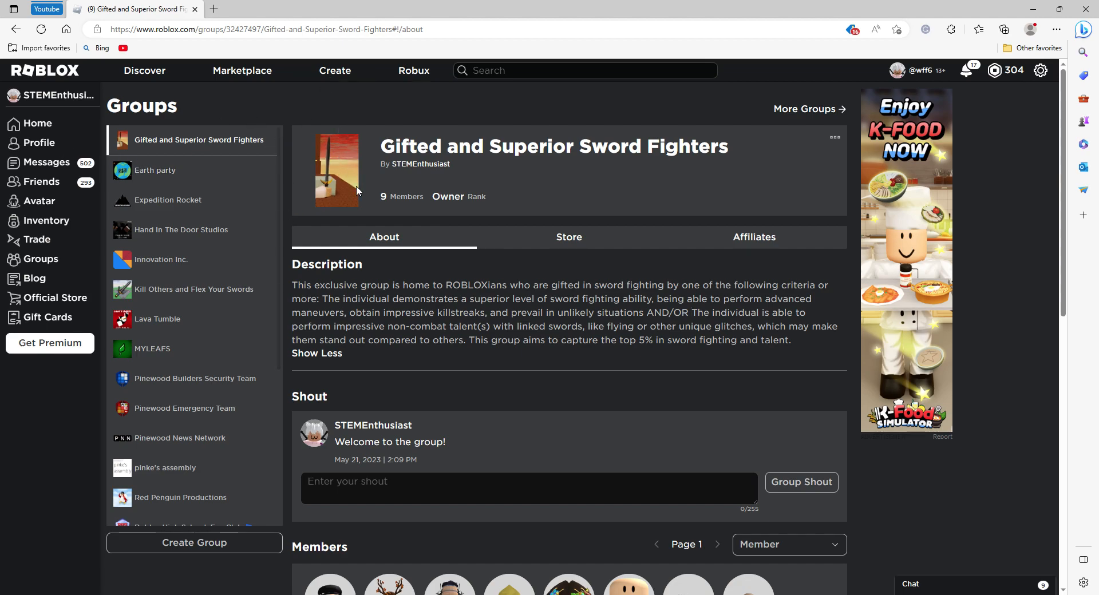
mouse_move(382, 211)
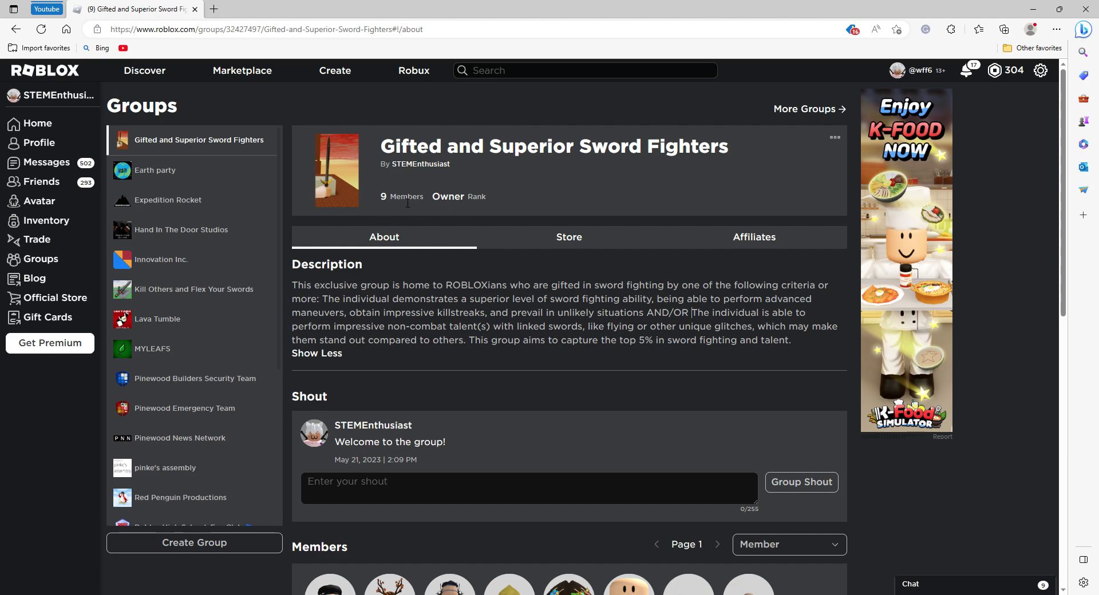
mouse_move(418, 206)
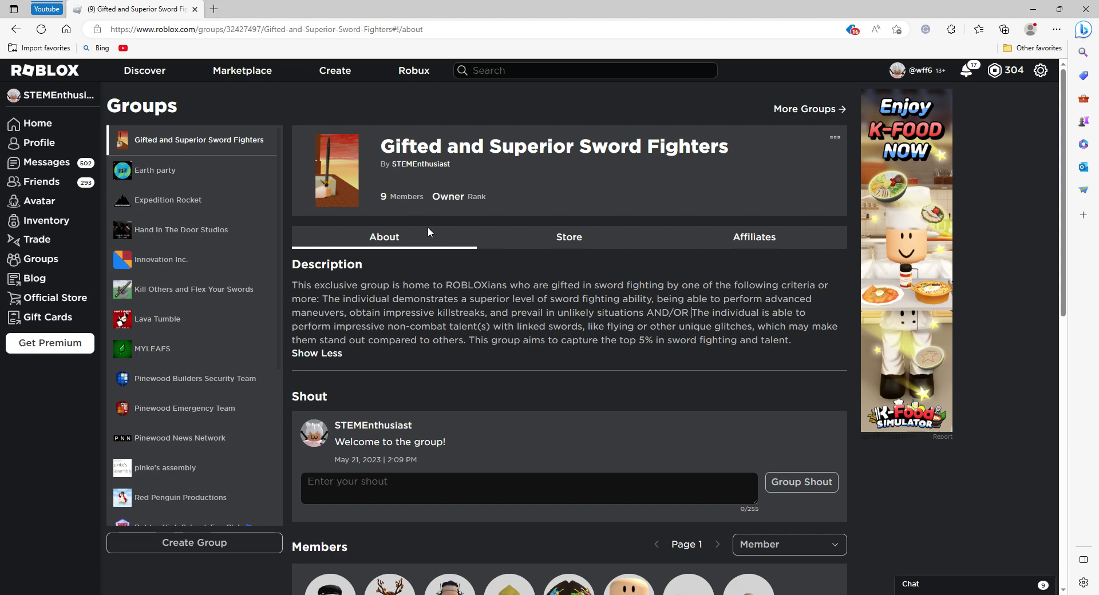
mouse_move(382, 224)
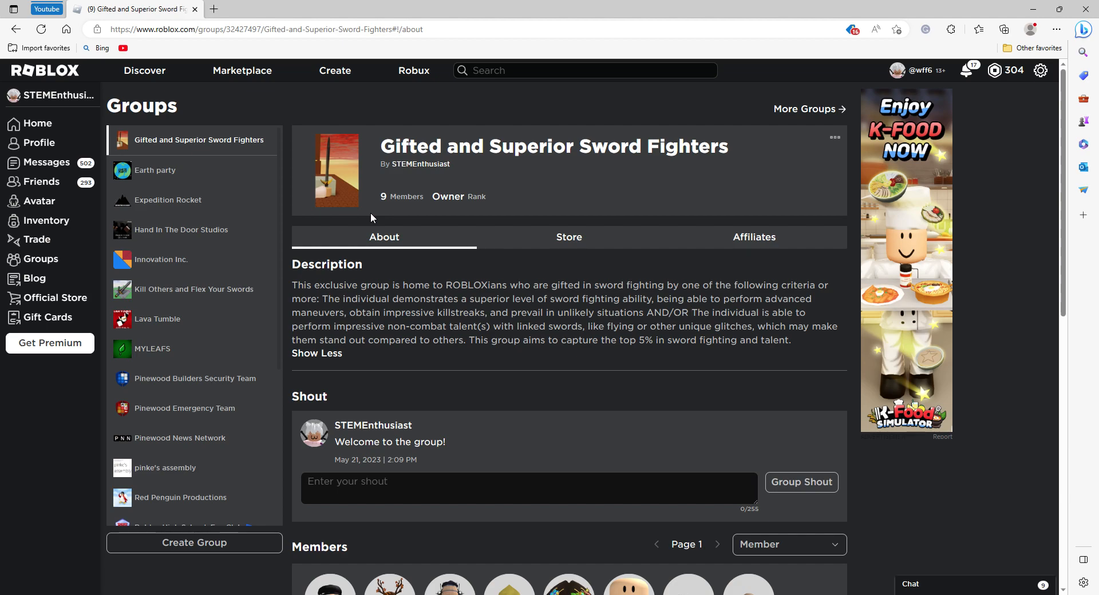
mouse_move(372, 228)
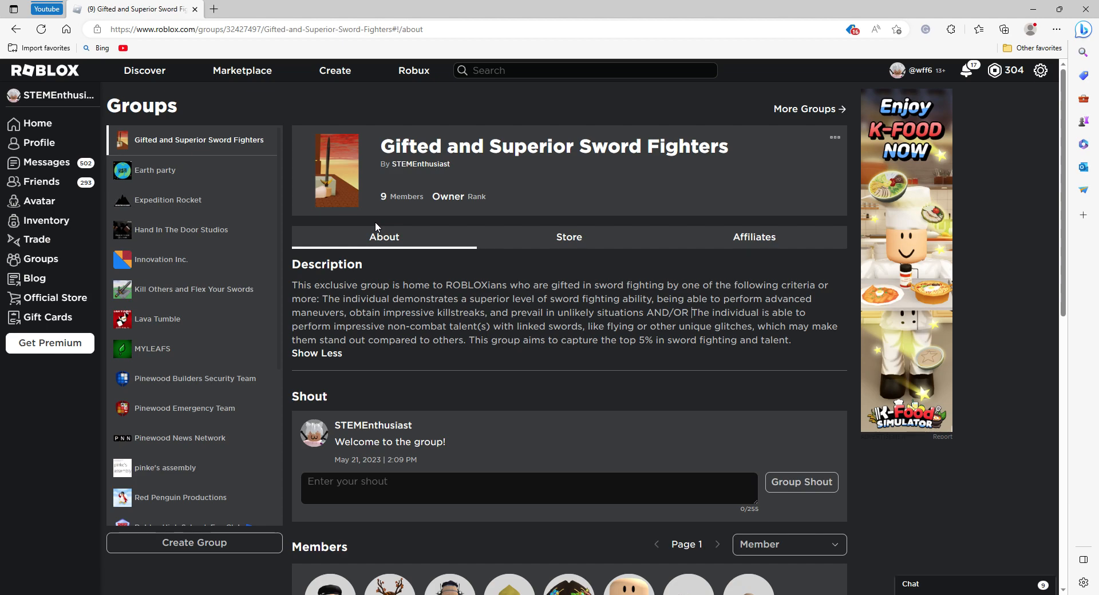
mouse_move(388, 252)
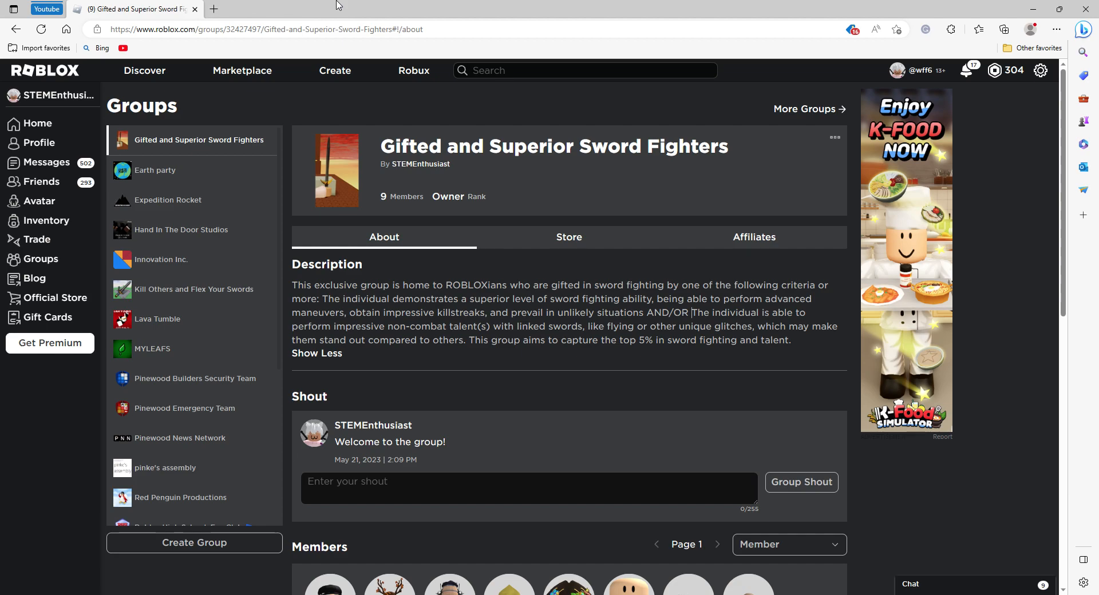
mouse_move(984, 62)
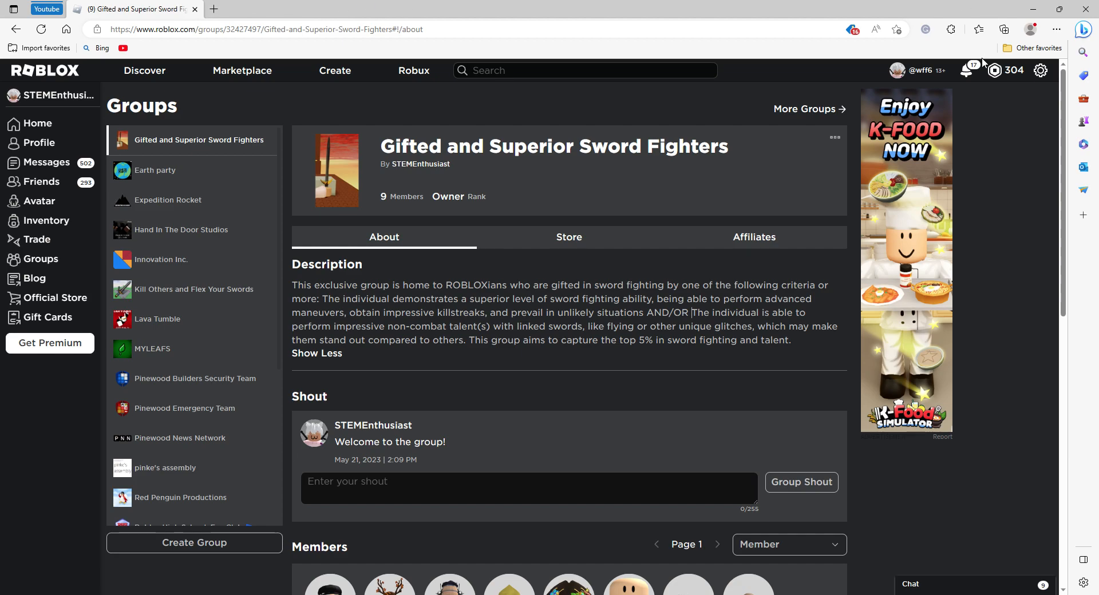